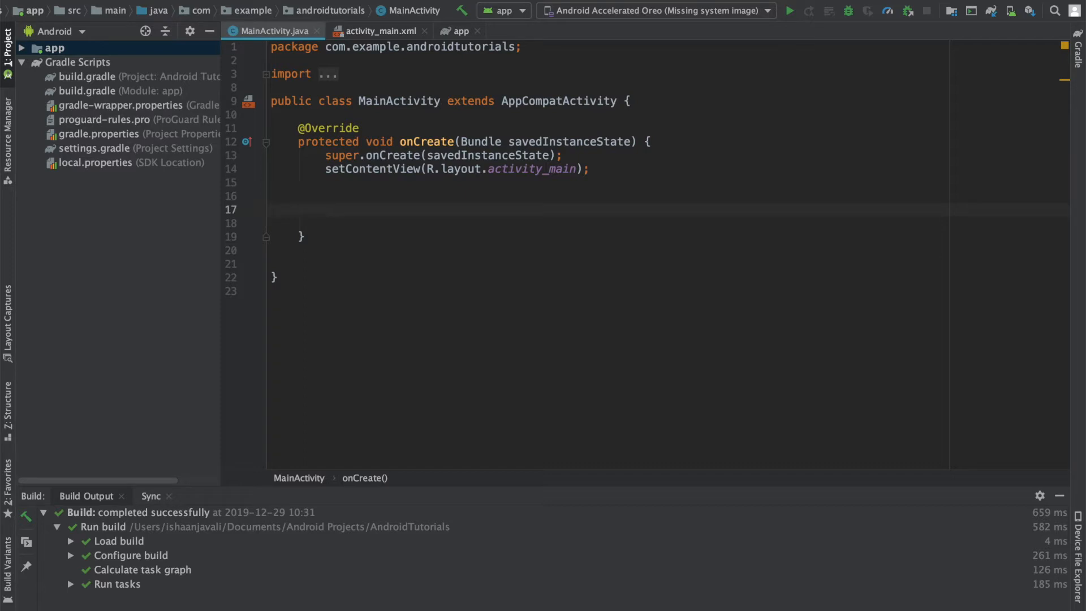
- Declare WindowManager wm cast from getApplicationContext().getSystemService(Context.WINDOW_SERVICE)
text(WindowManager wm)
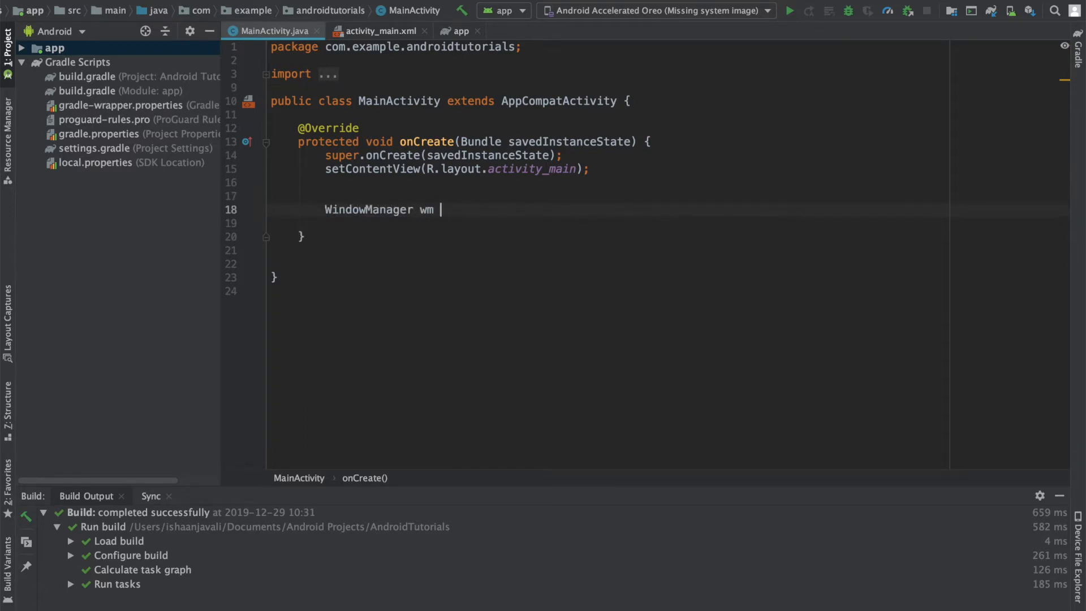
text(= (WindowManager)
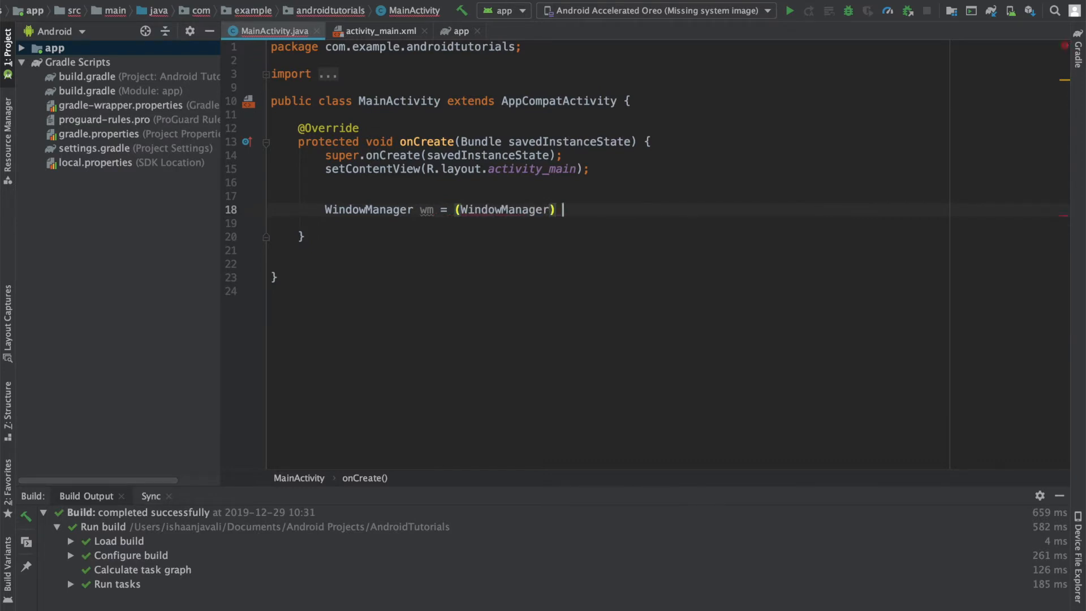
text(getApplicationContext().)
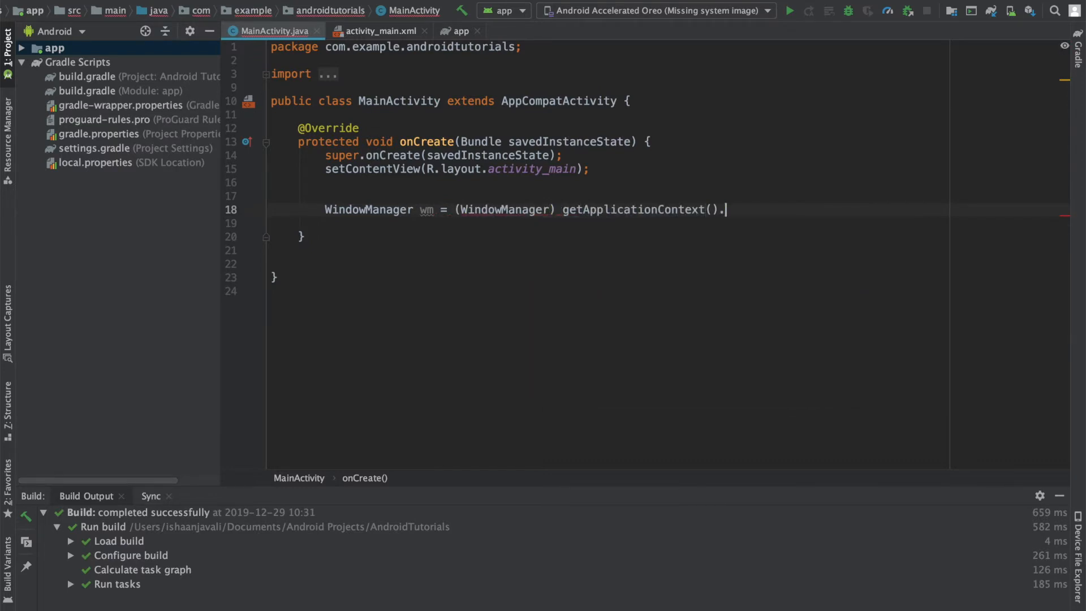
text(getS)
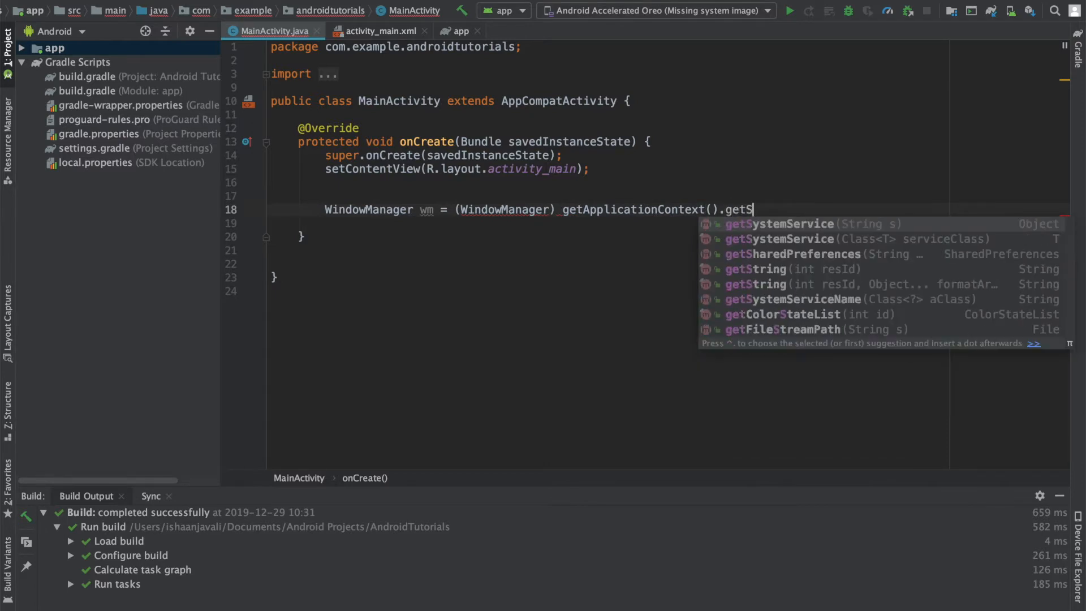
text(ystemService(Context.WINDOW_SERVICE);)
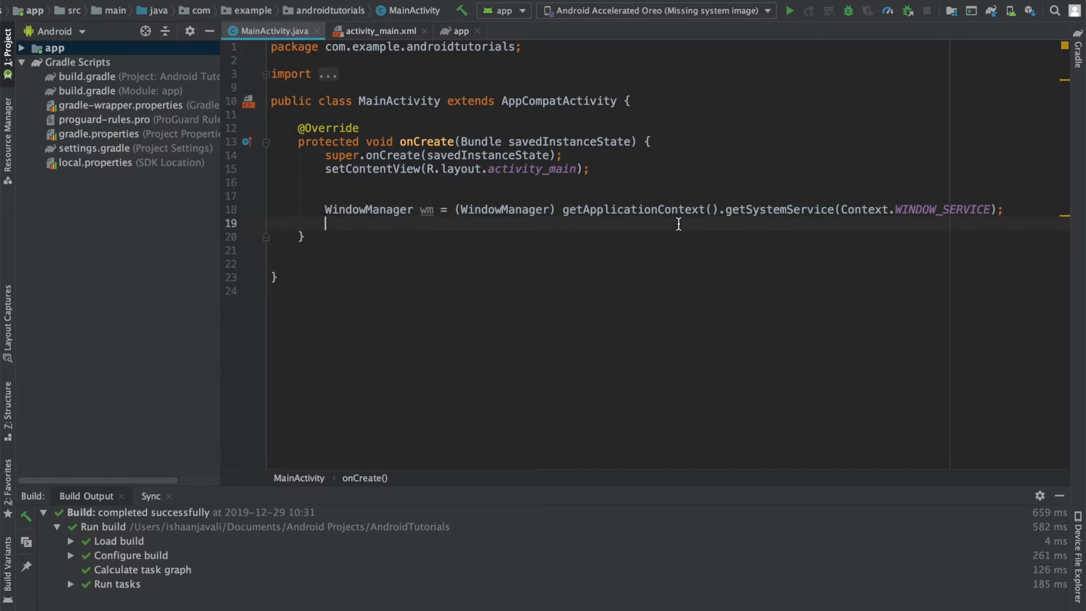
key(enter)
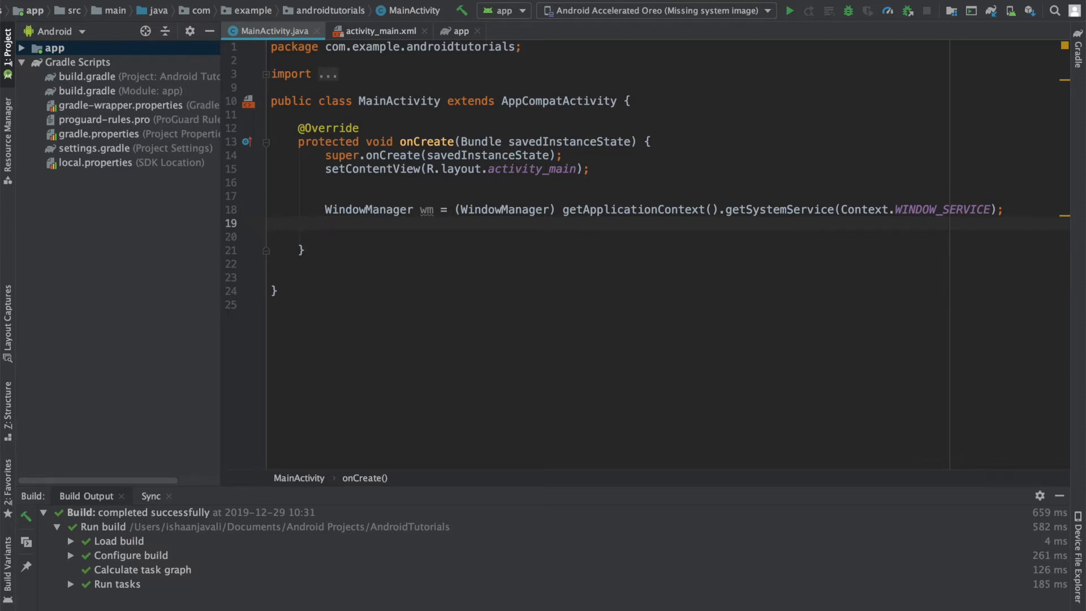
- Declare Display display = wm.getDefaultDisplay();
text(D)
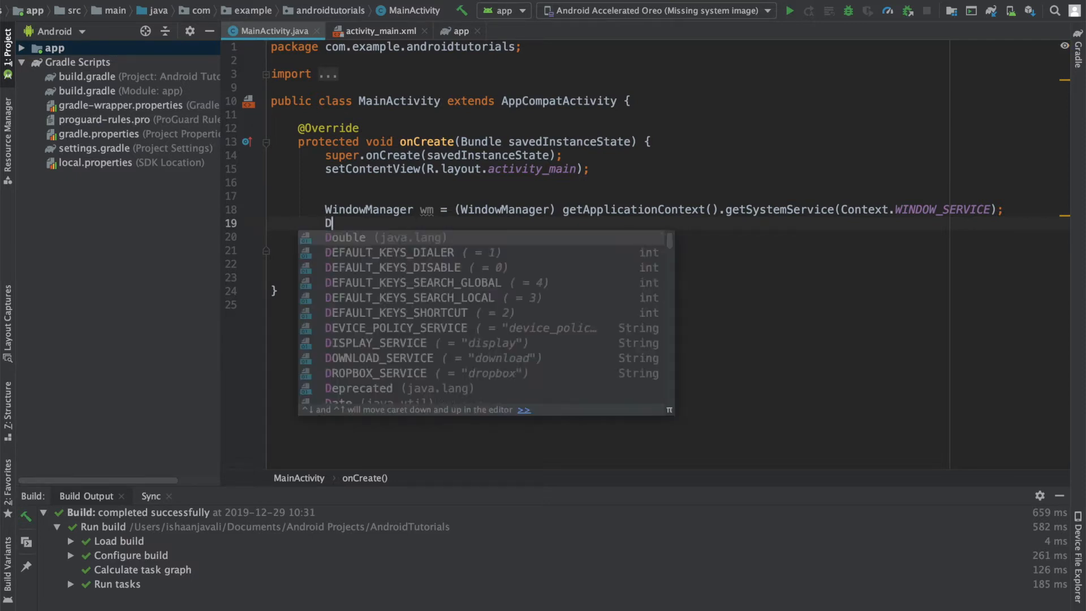
text(isplay d)
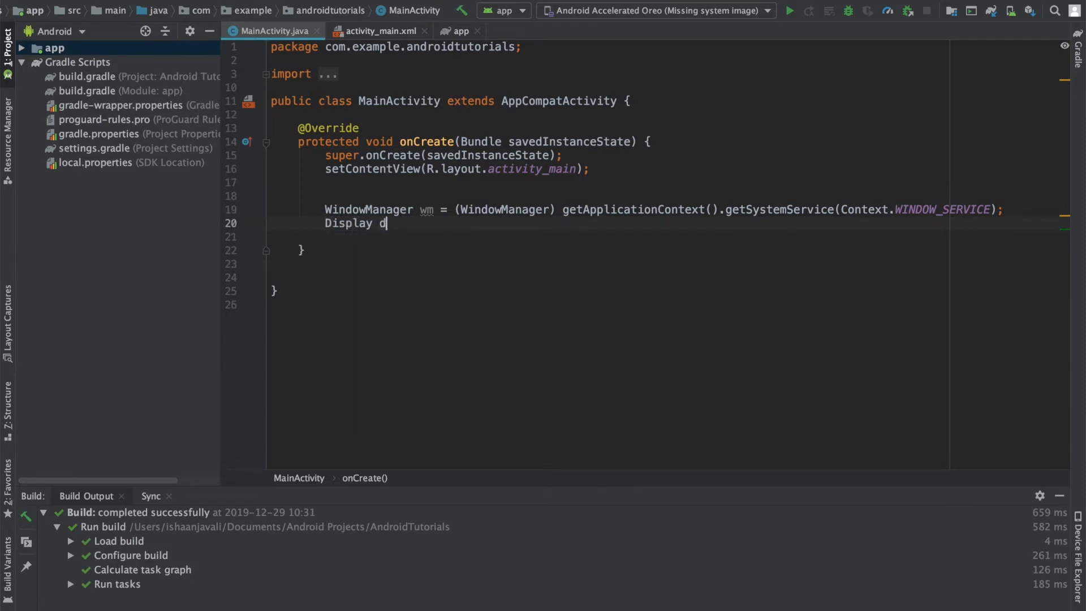
text(isplay = wm)
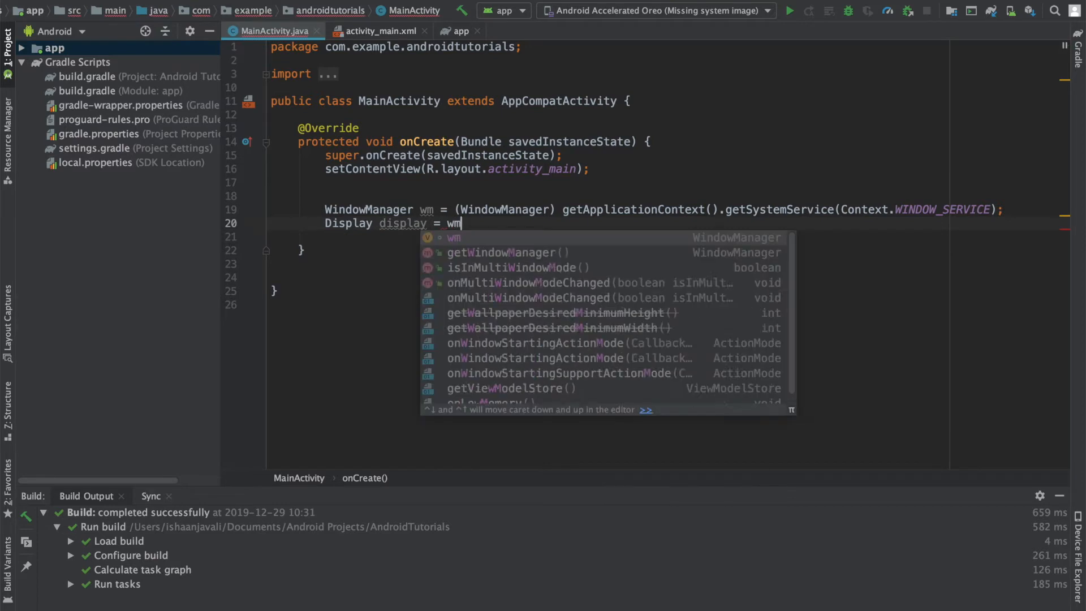
text(.getDefaultDisplay();)
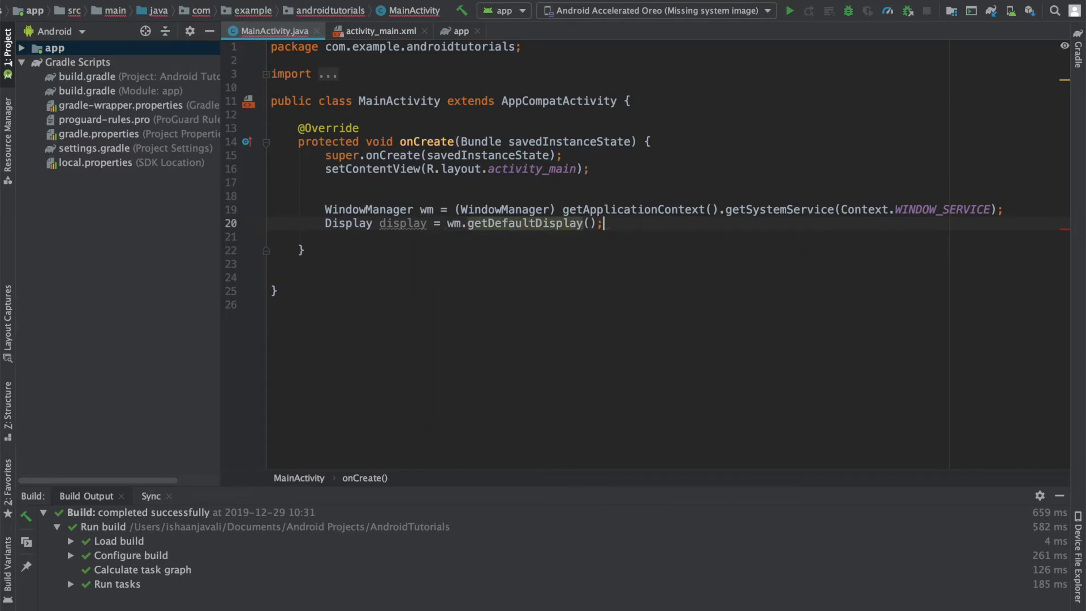
- Create DisplayMetrics metrics = new DisplayMetrics() and fill it via display.getMetrics(metrics)
text(DisplayMetrics)
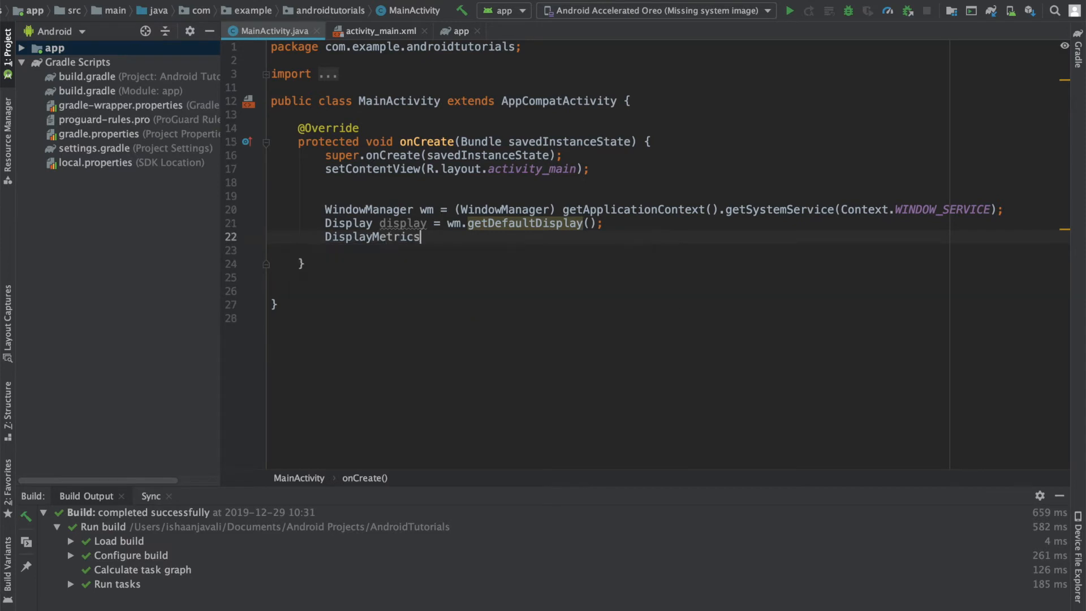
text(metrics = new)
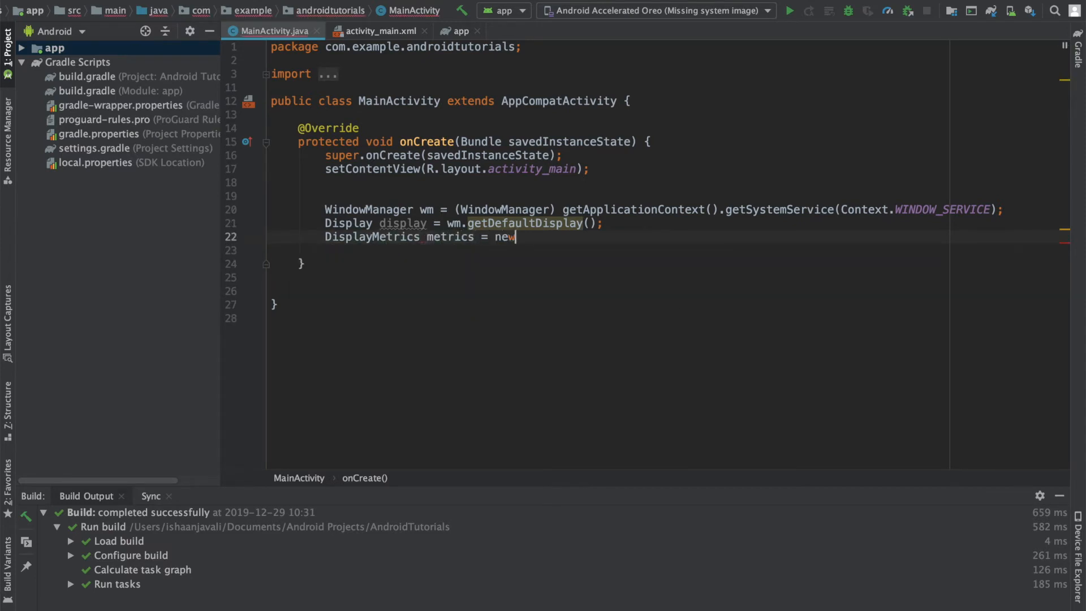
text(DisplayMetrics();)
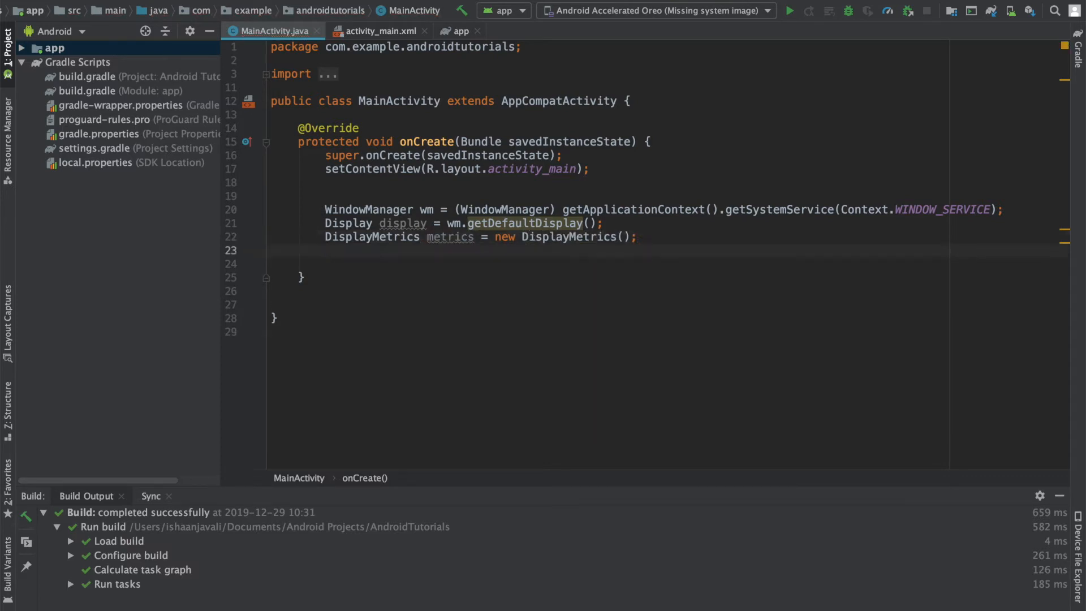
text(display.getMetrics();)
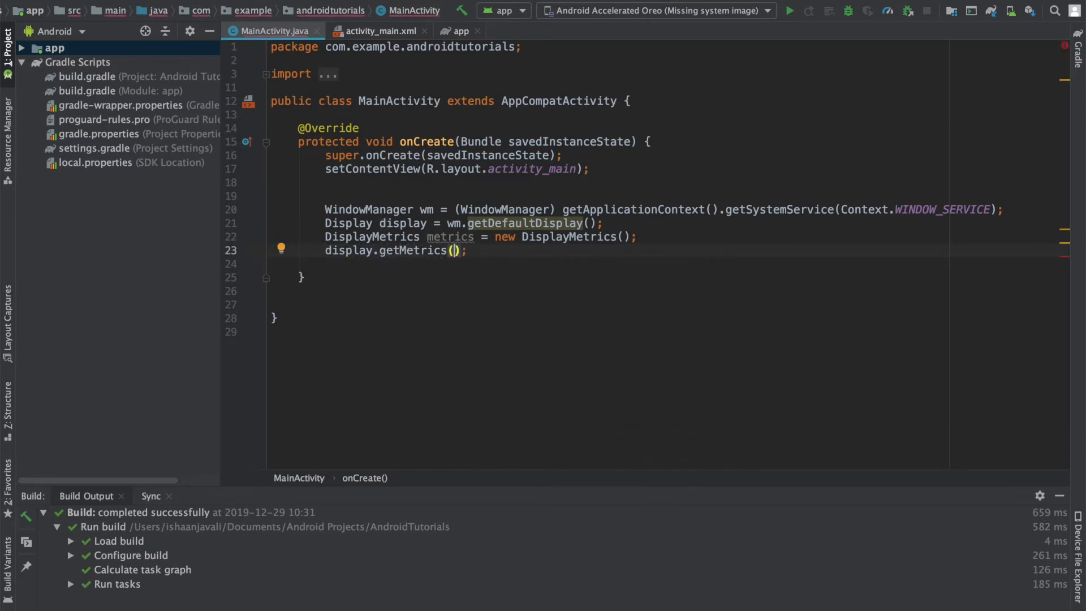
click(456, 251)
text(metrics)
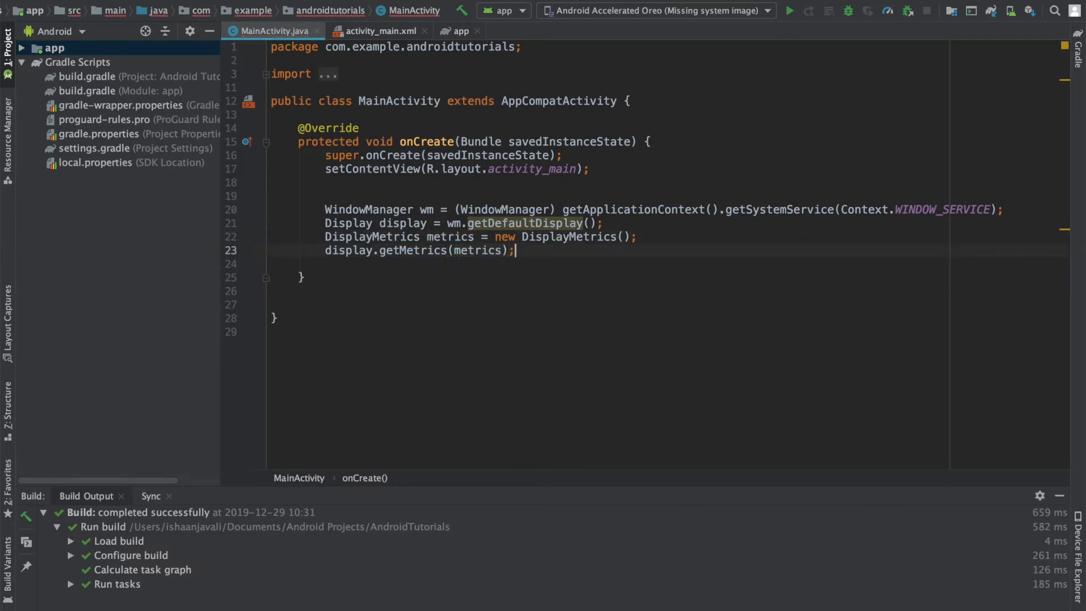
key(enter)
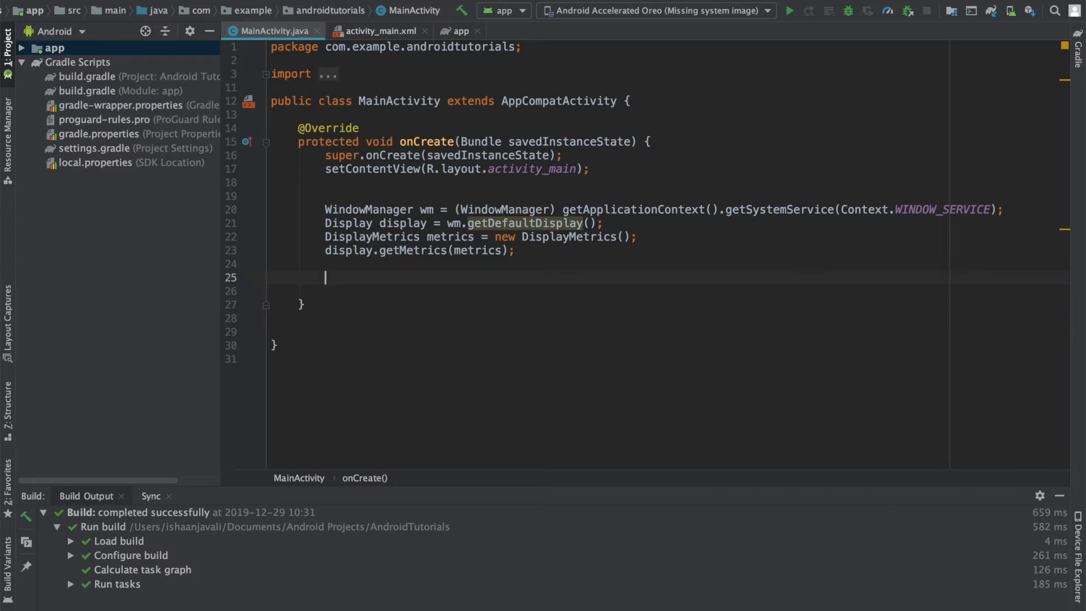
- Store int width = metrics.widthPixels and int height = metrics.heightPixels
text(int width)
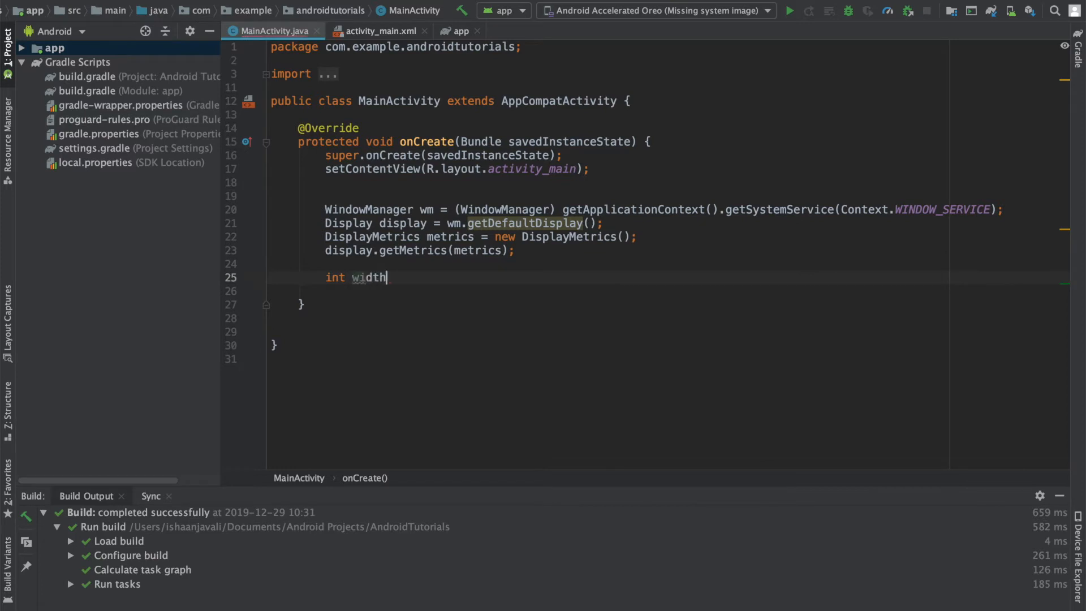
text(= metrics.g)
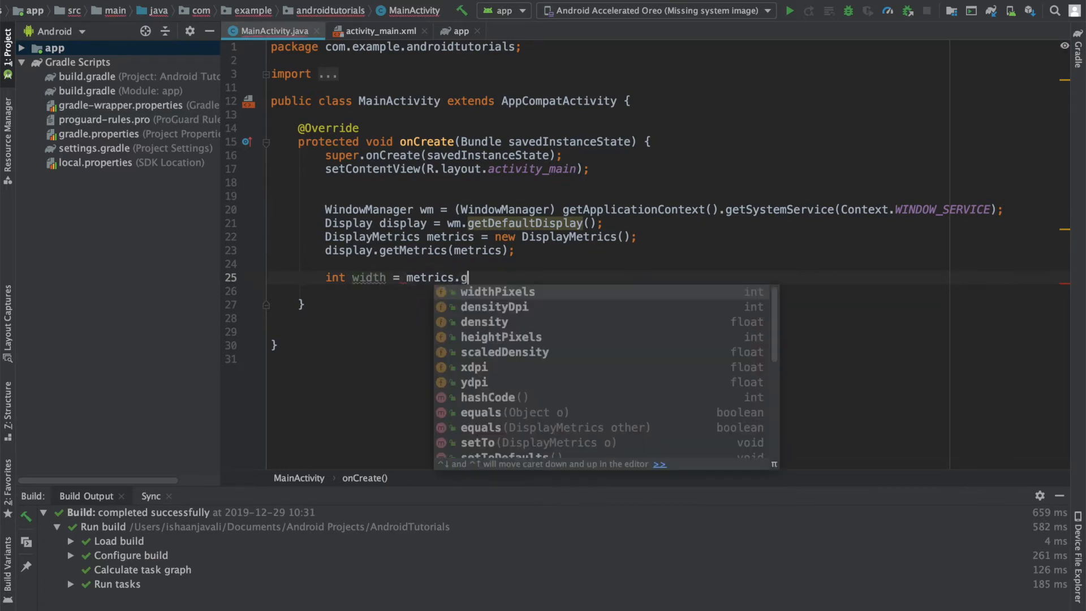
key(Backspace)
text(int)
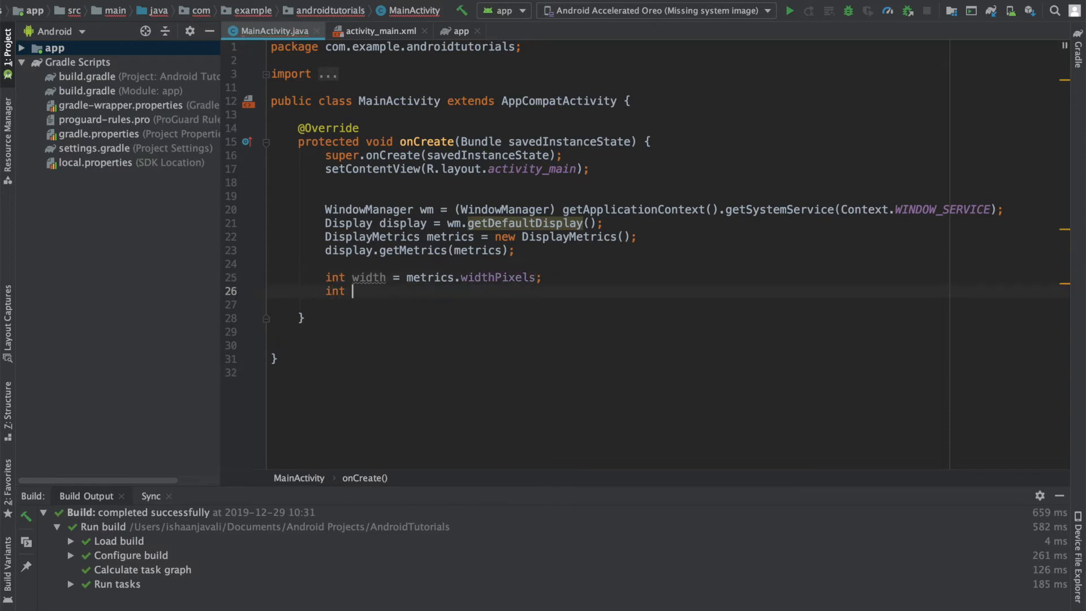
text(height = metrics)
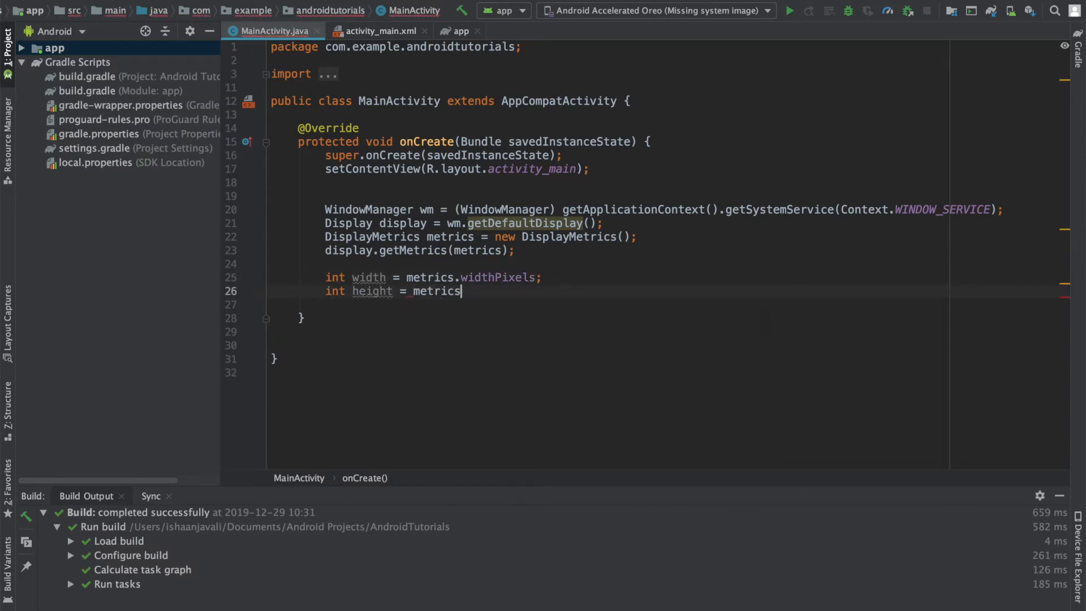
text(.heightPixels;)
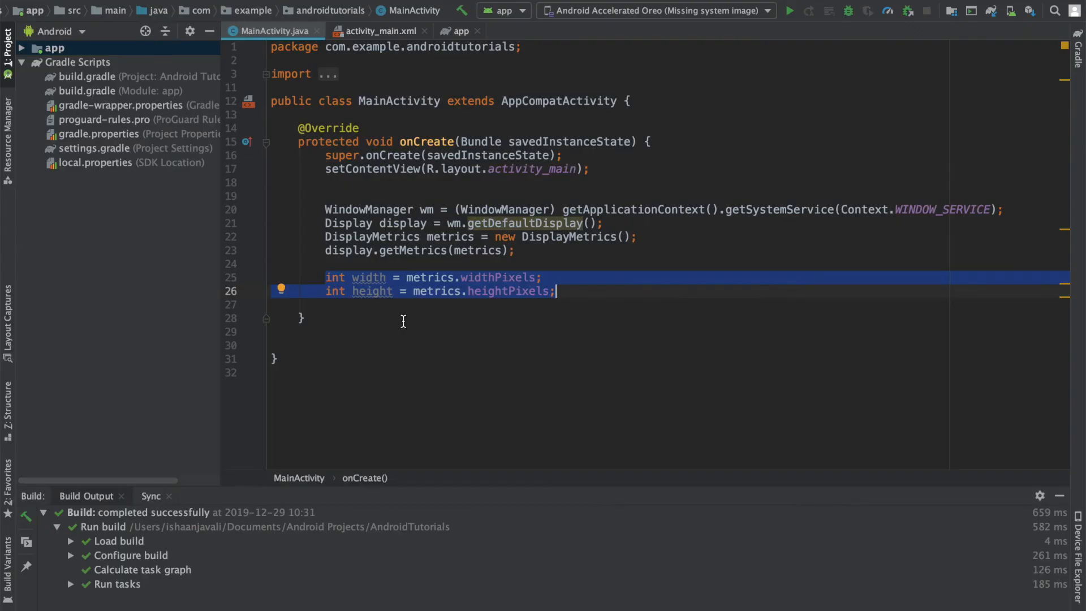
click(516, 304)
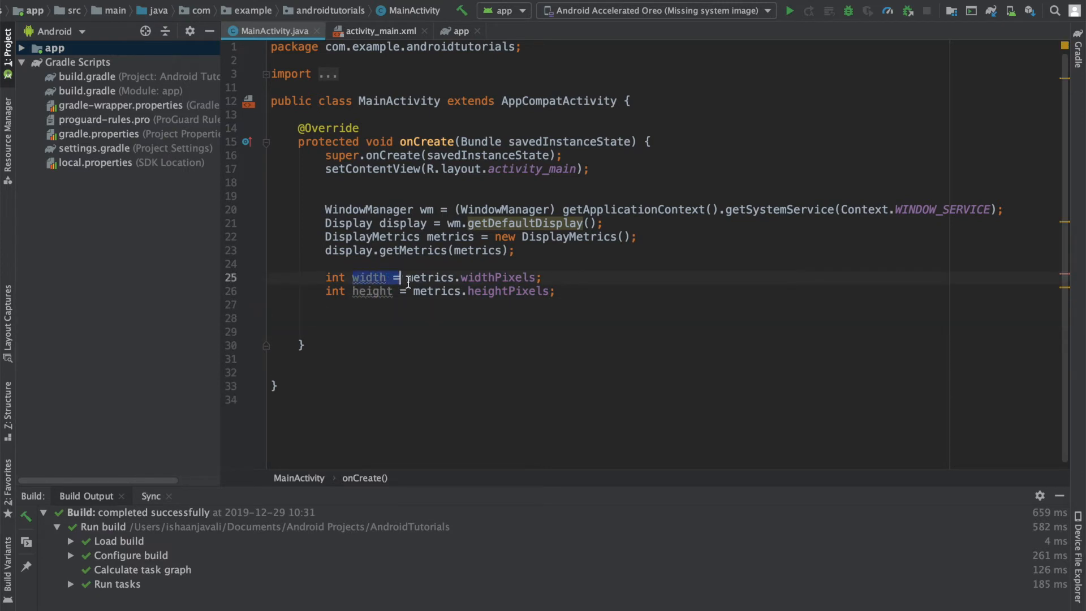
click(469, 278)
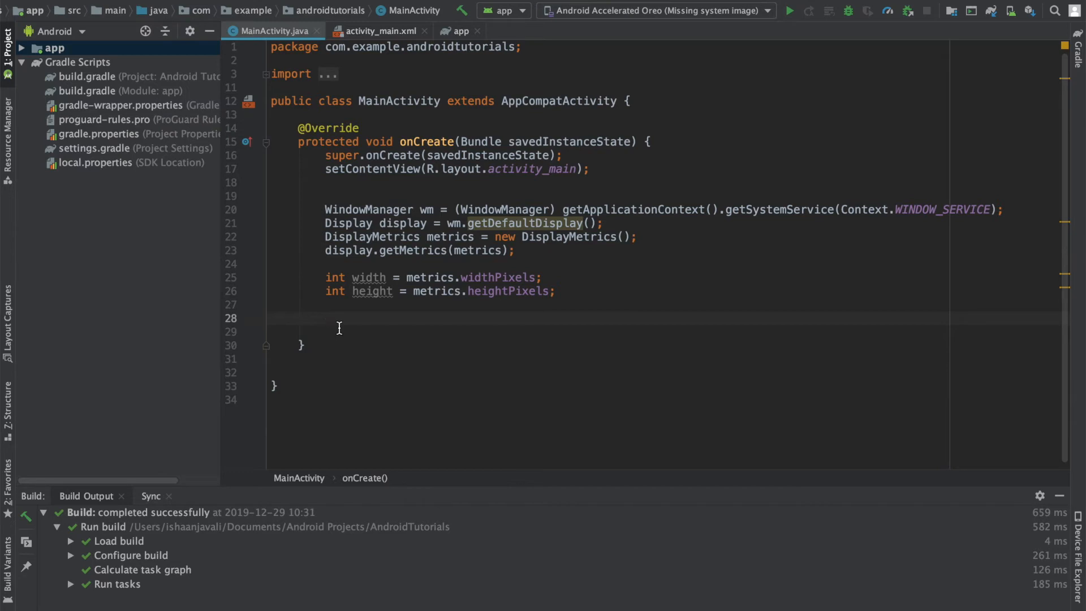
- Compute double xInches = width/metrics.xdpi, naming the variable xInches
text(double x =)
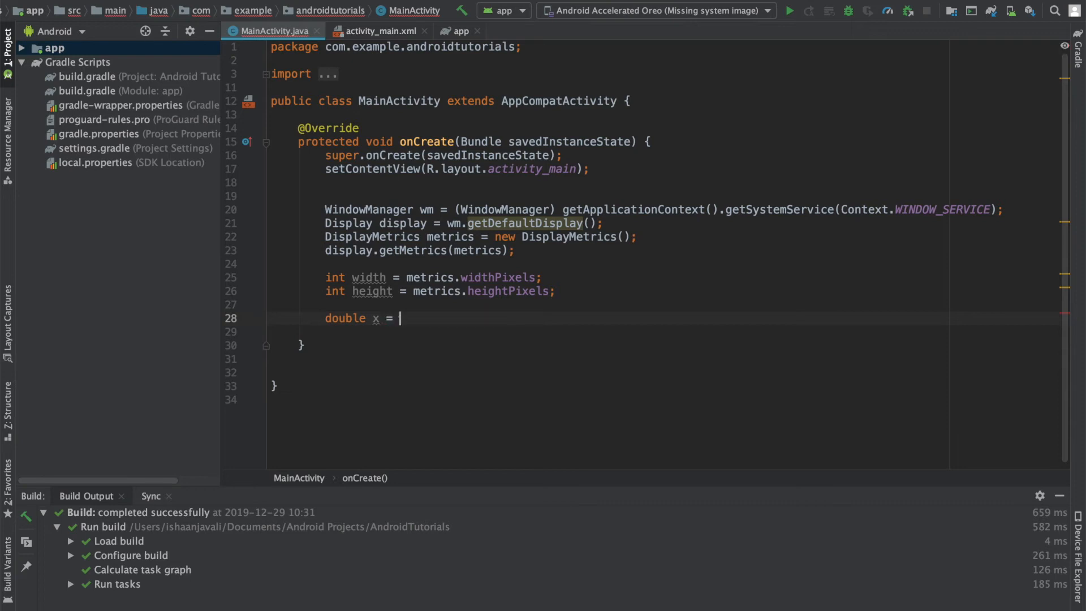
text(width/)
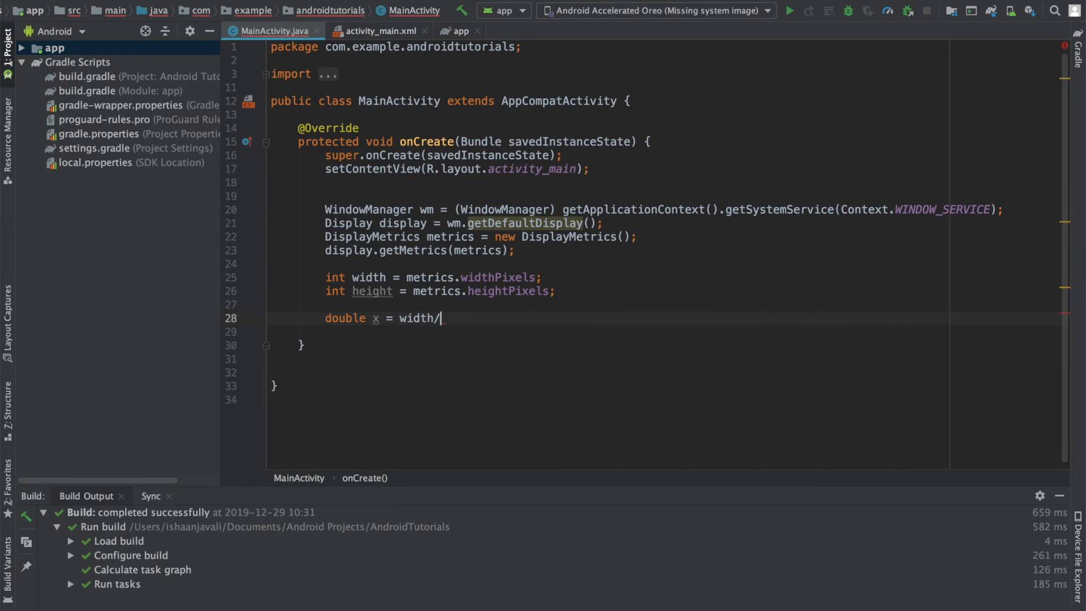
text(metrics.)
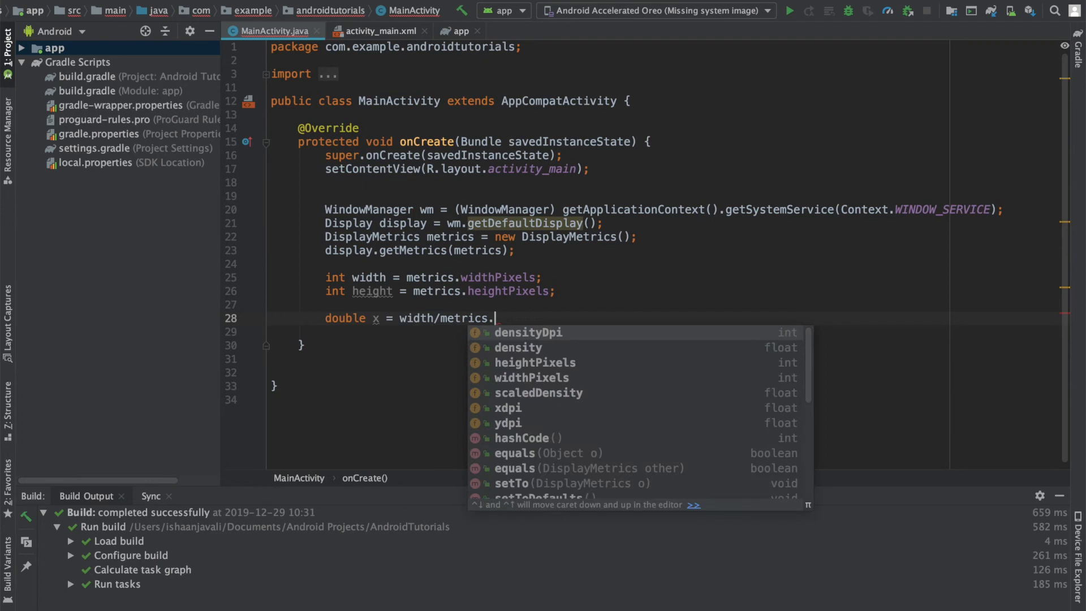
text(xdpi)
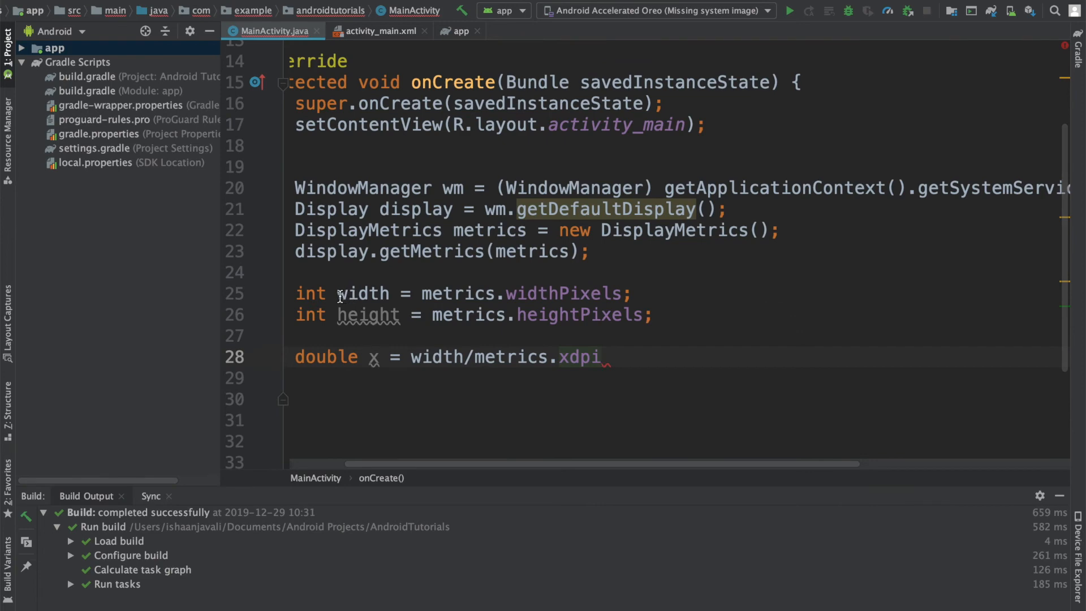
double_click(362, 293)
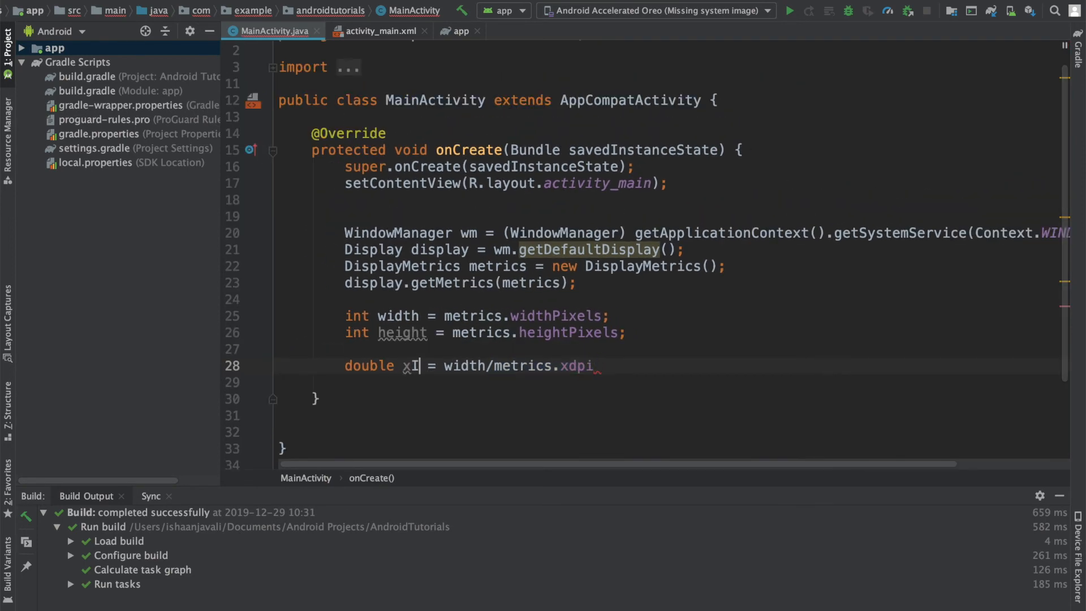
text(nches)
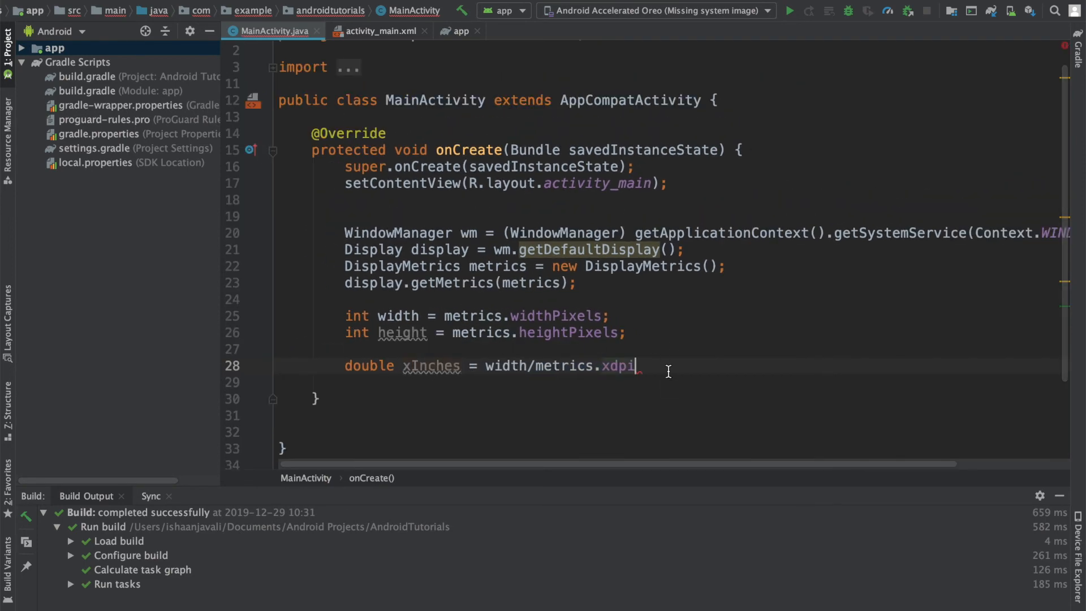
text(;)
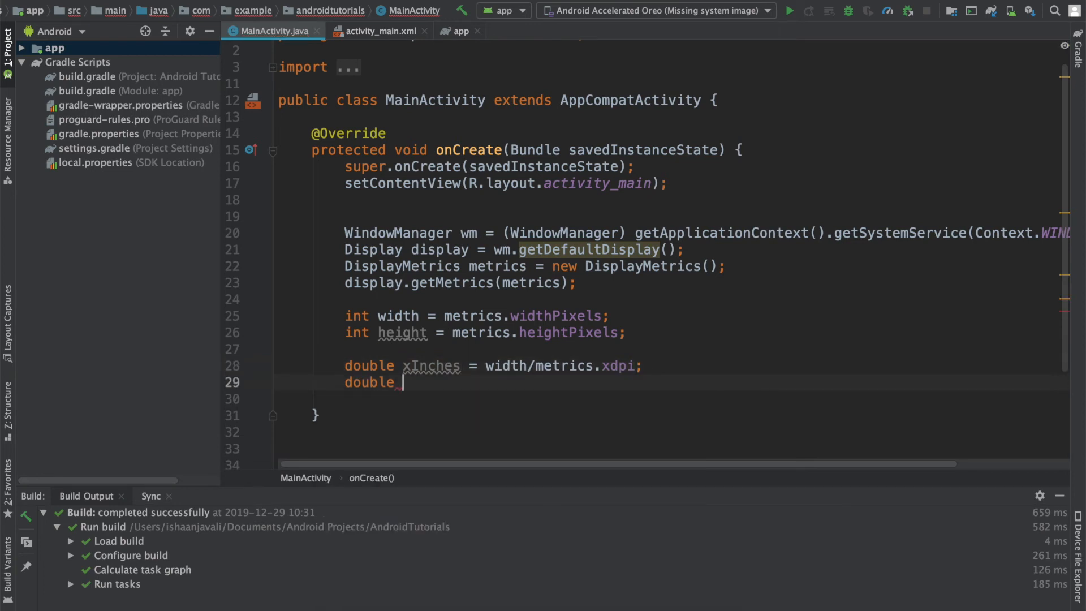
- Compute double yInches = height/metrics.ydpi
text(yInches =)
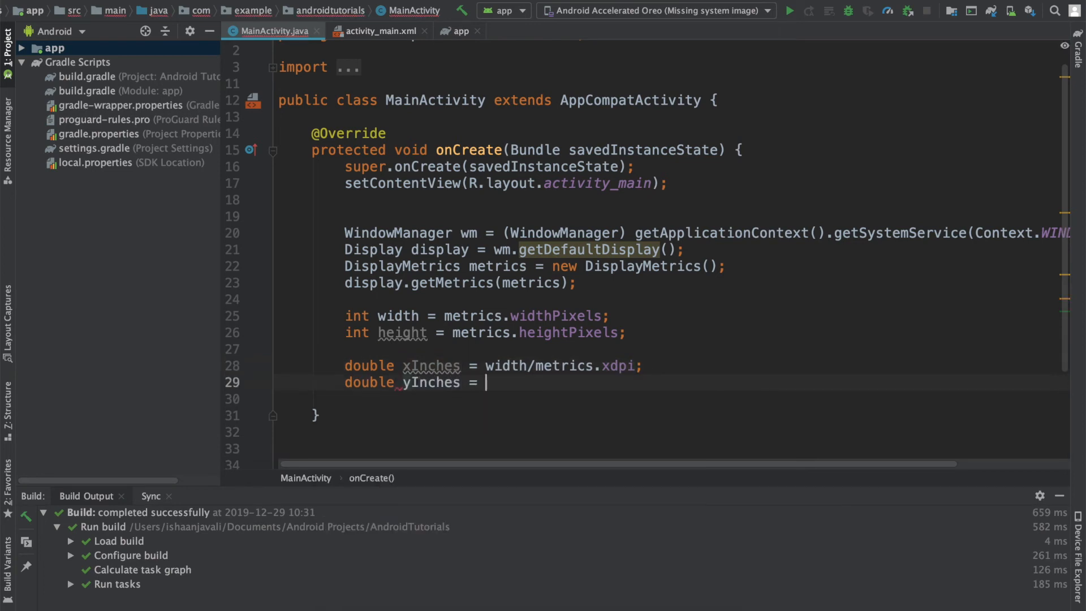
text(height/m)
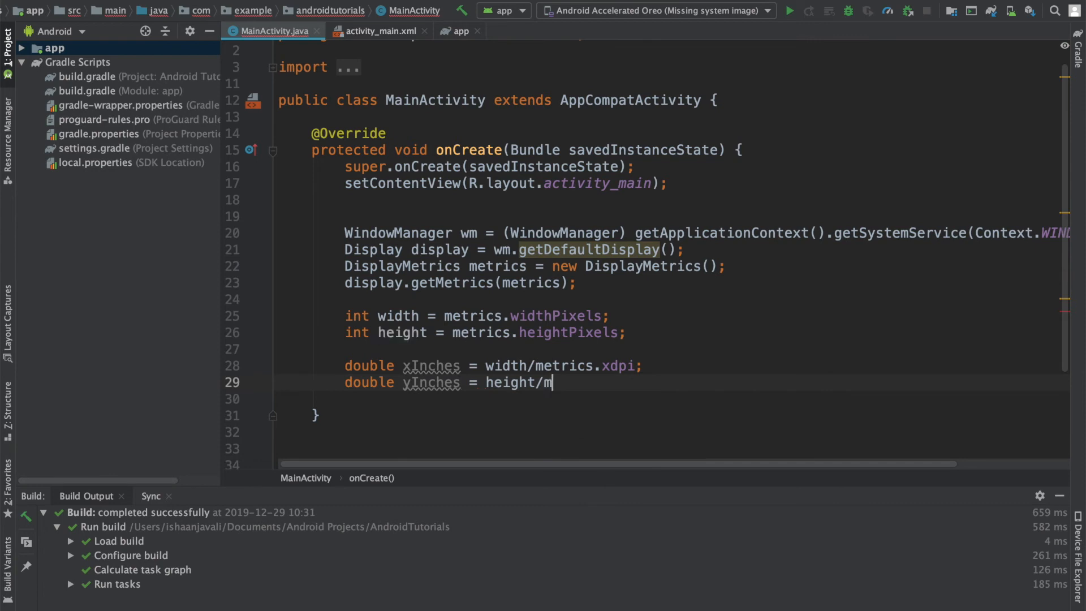
text(etrics.ydpi;)
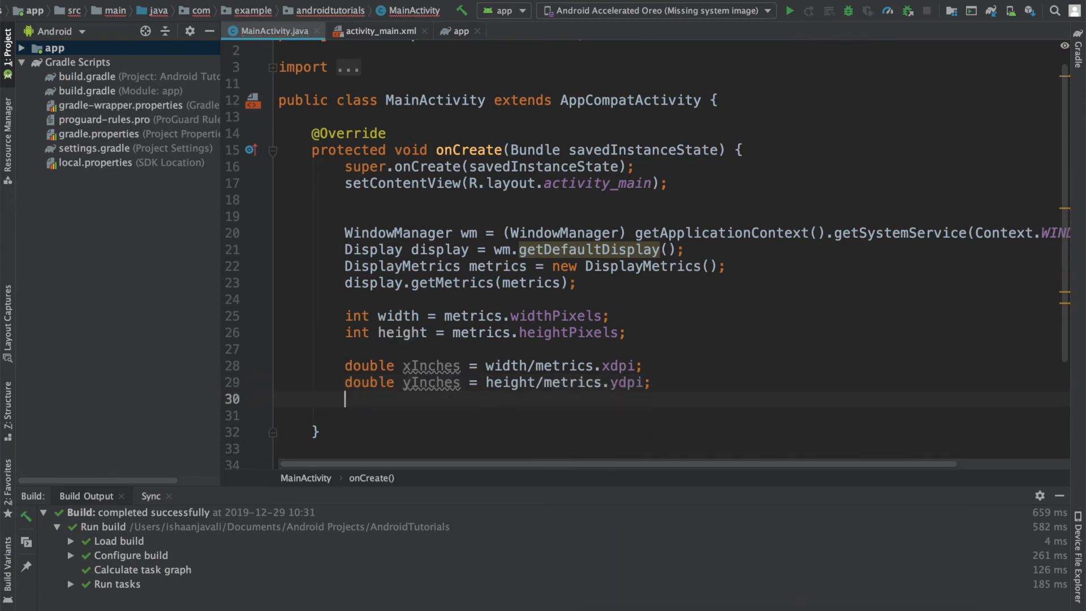
scroll(down, 3)
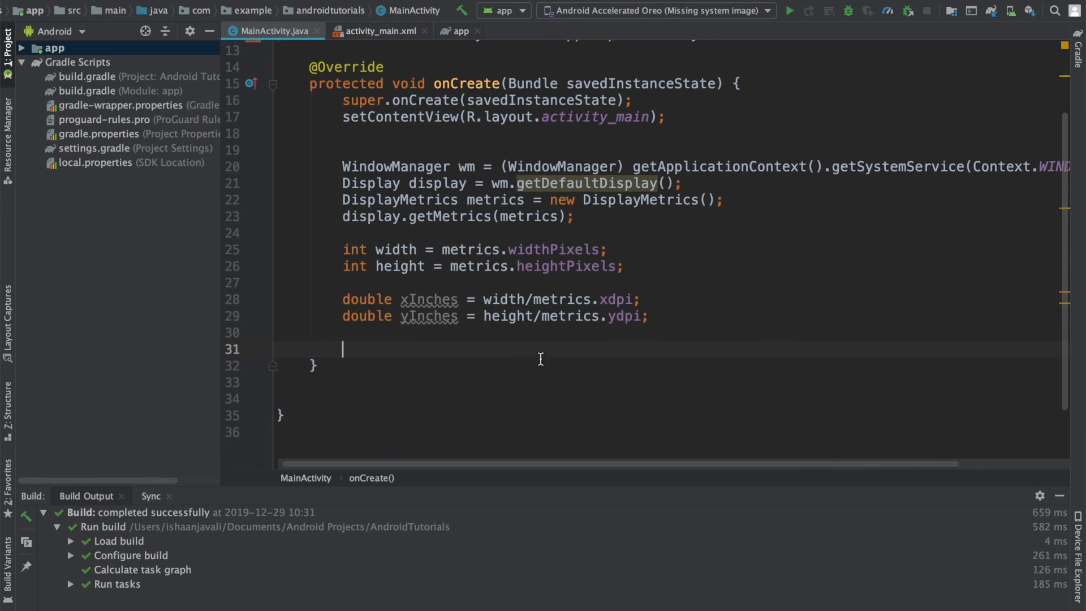
mouse_move(406, 301)
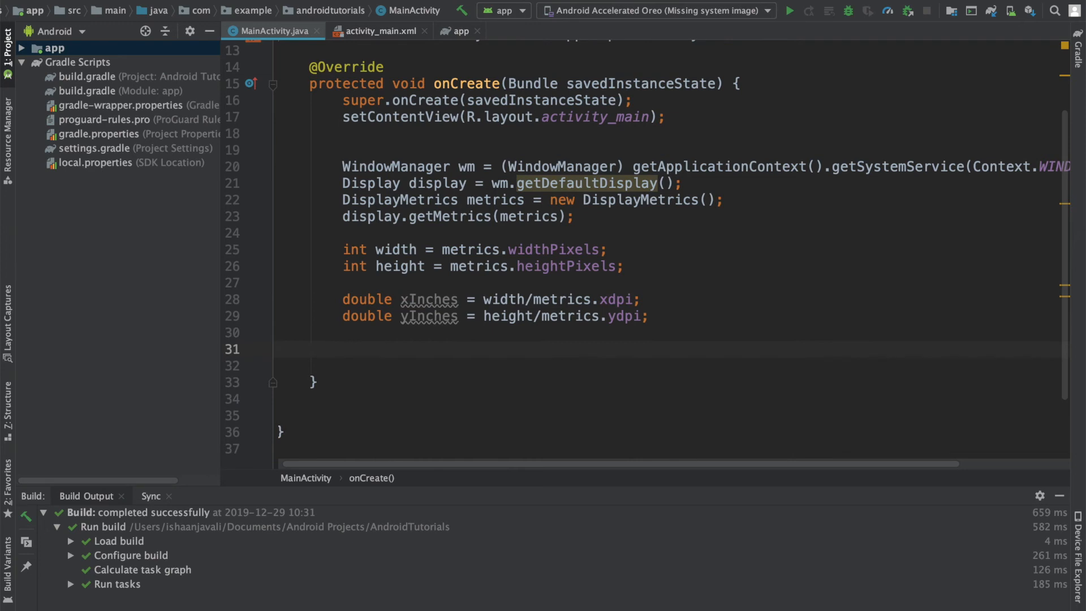
mouse_move(514, 418)
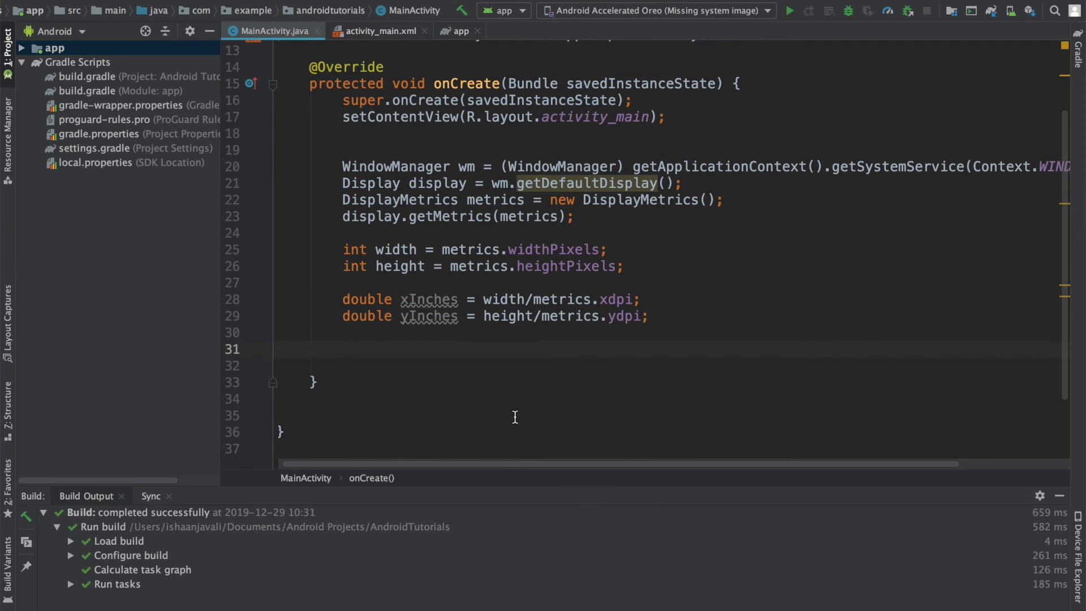
- Compute double screenInches = Math.sqrt(Math.pow(xInches,2) + Math.pow(yInches,2))
text(double)
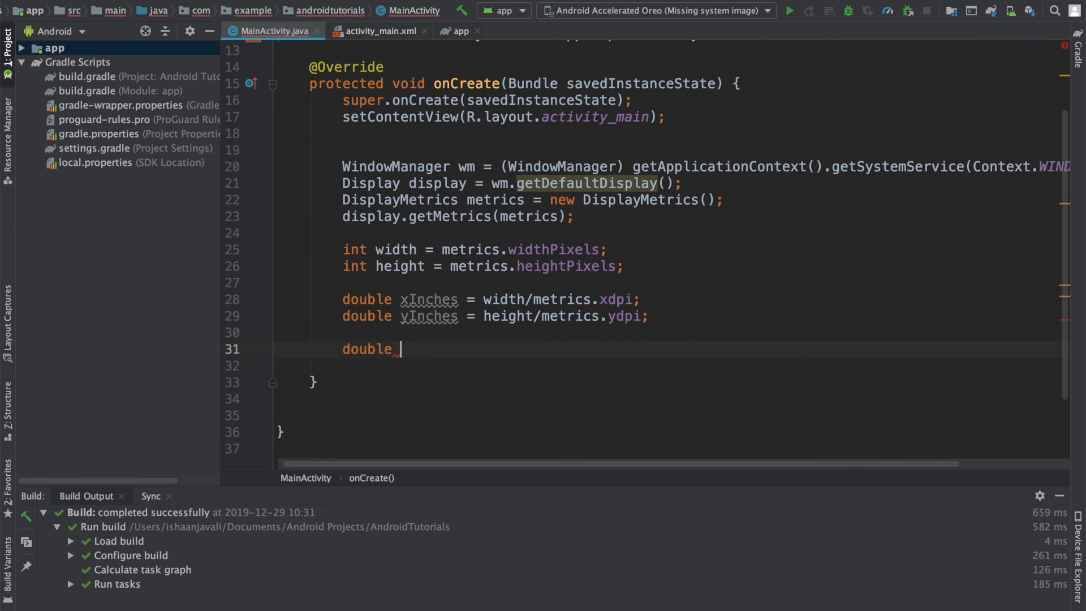
text(screenInches =)
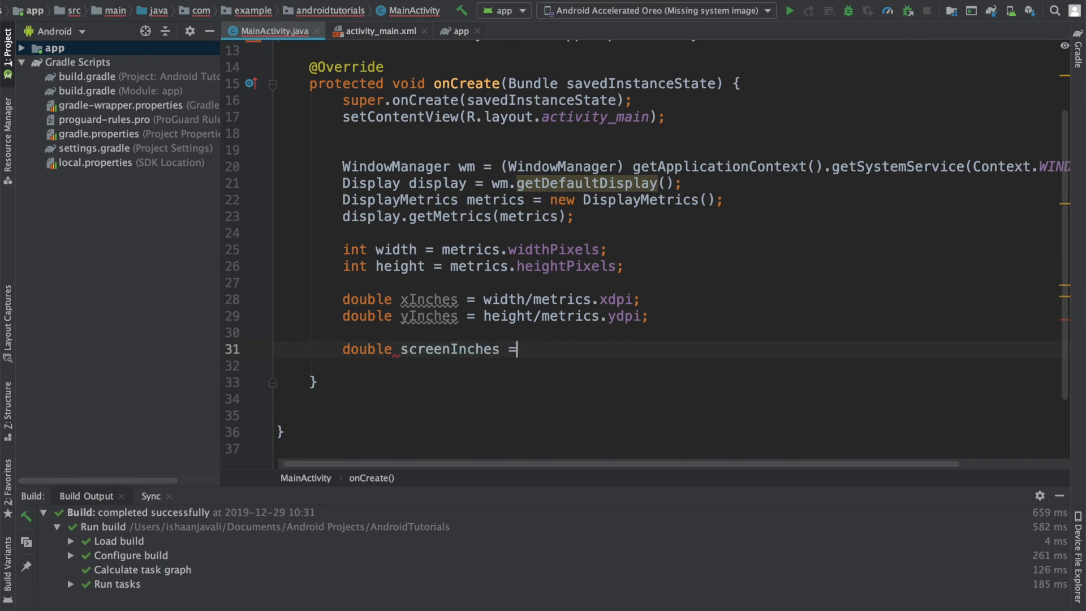
text(Math.po)
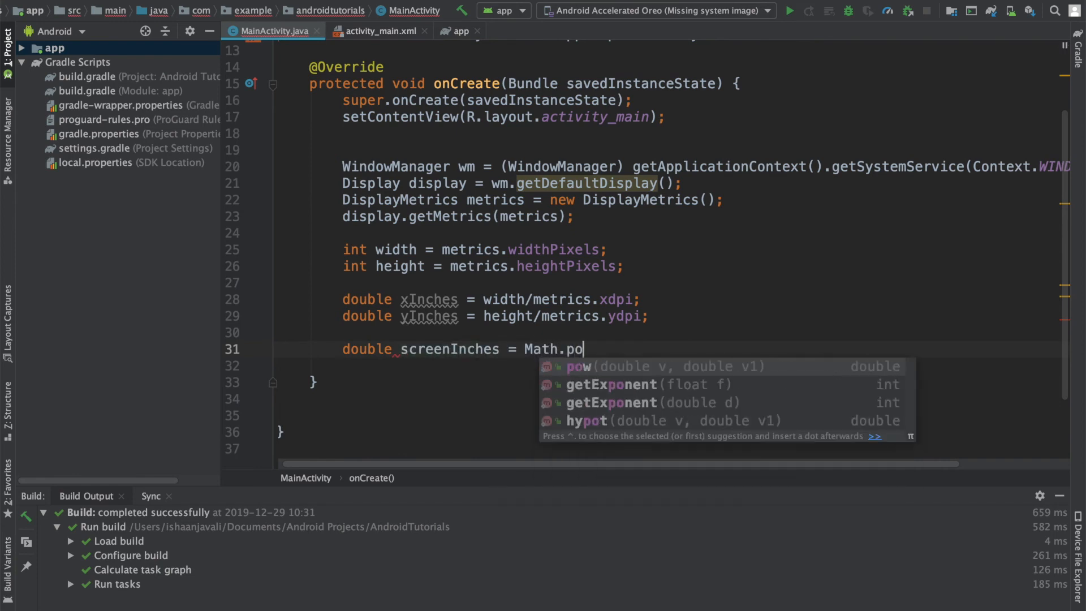
text(sqrt(Math.pow()
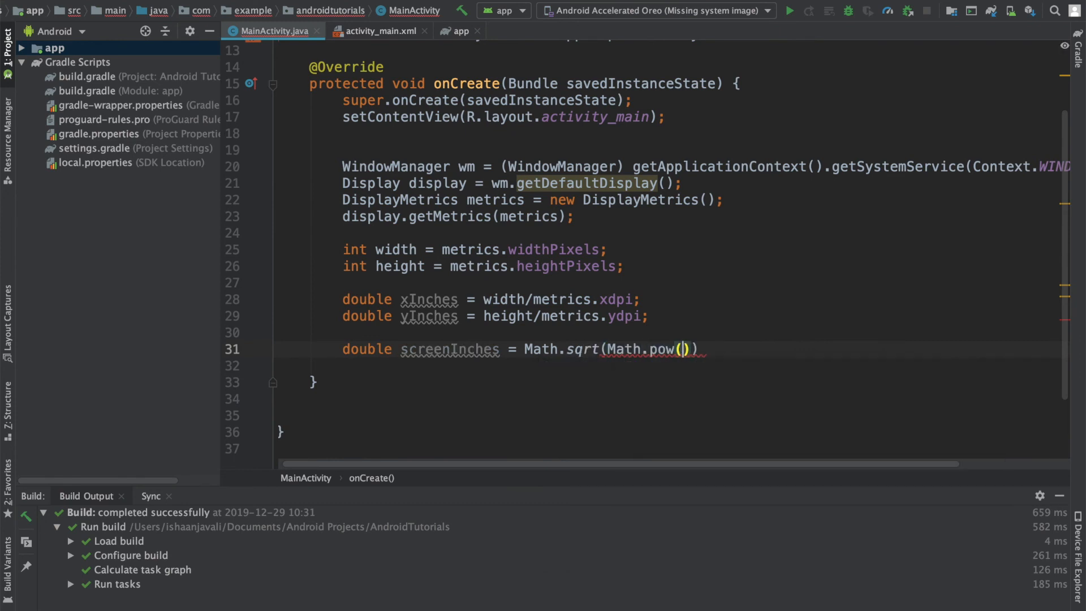
text(xInches)
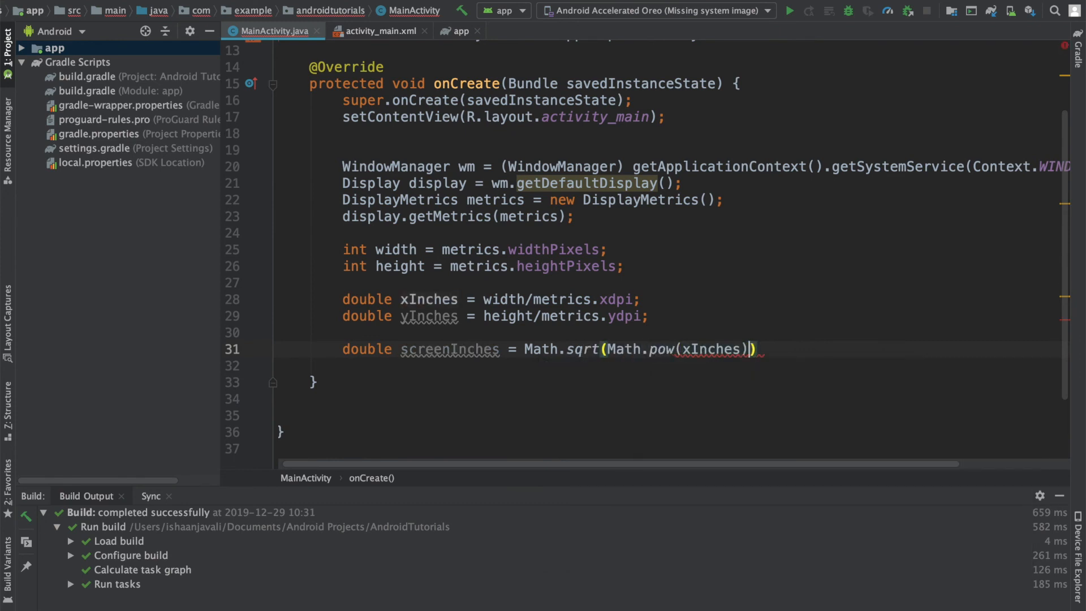
text(+ Mhat.p)
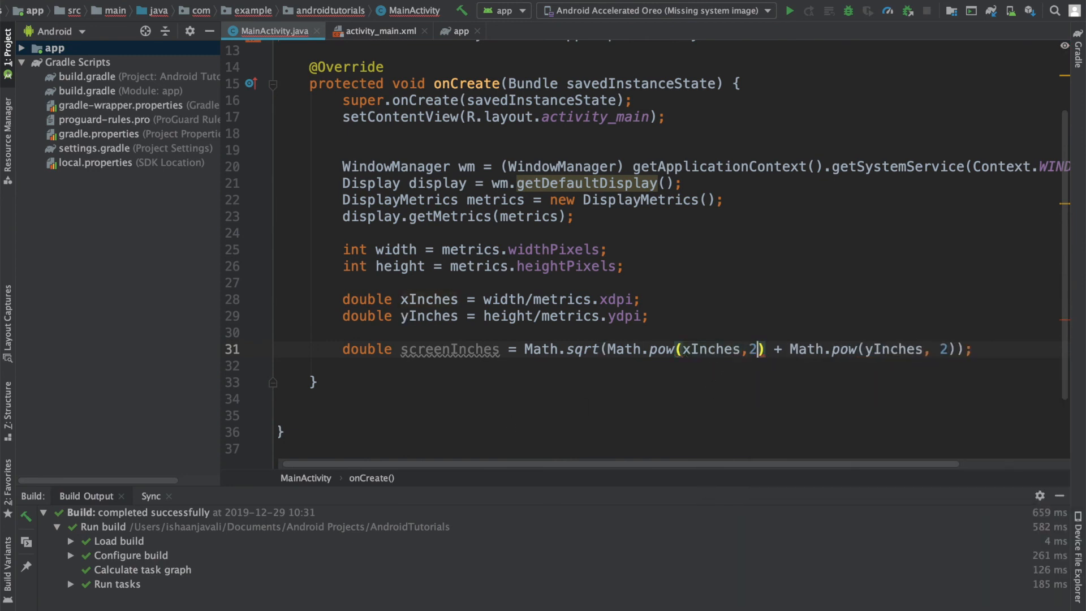
click(532, 350)
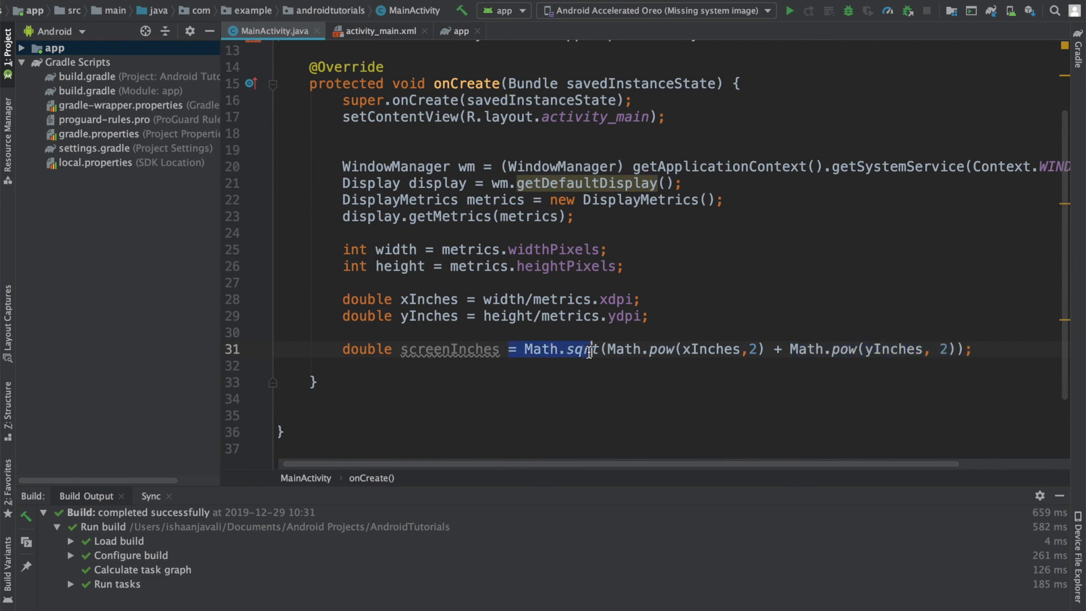
mouse_move(646, 481)
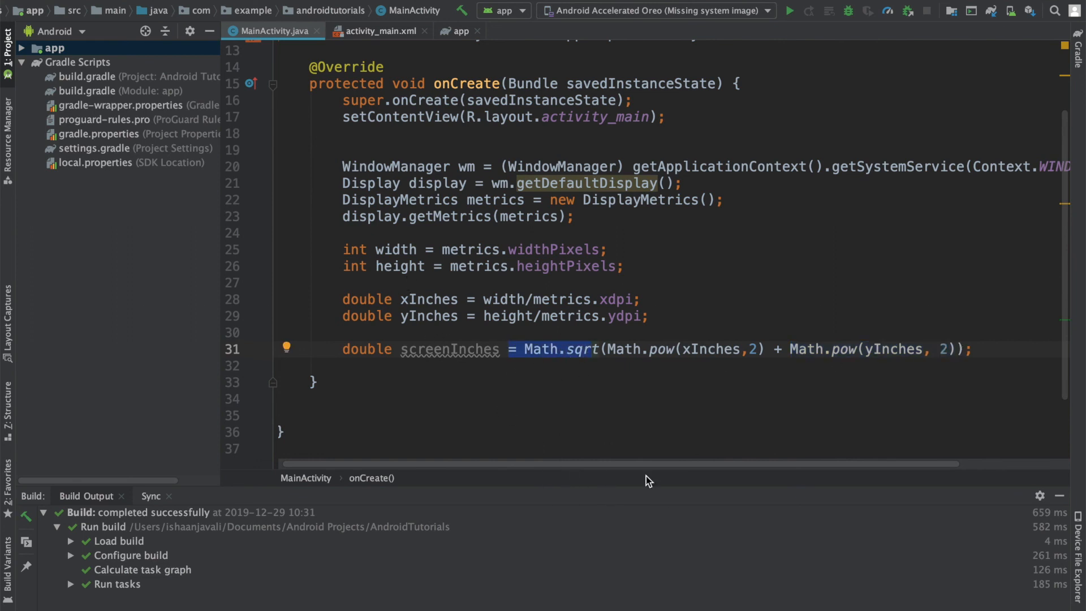